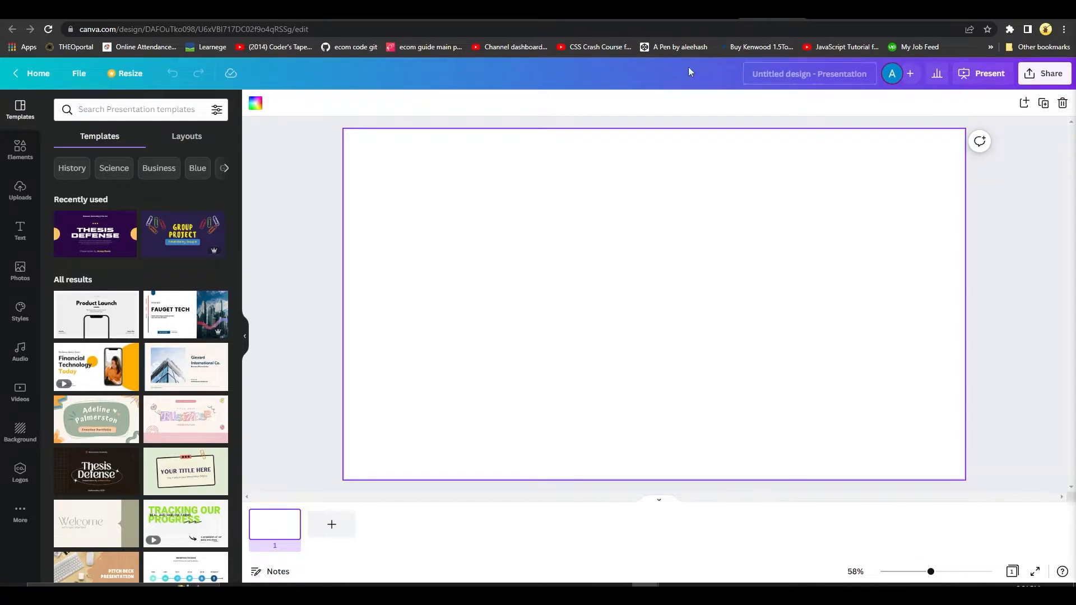
- Search Elements for a table and insert the plain black 3×4 table
{"action": "left_click", "coordinate": [20, 150]}
{"action": "type", "text": "table"}
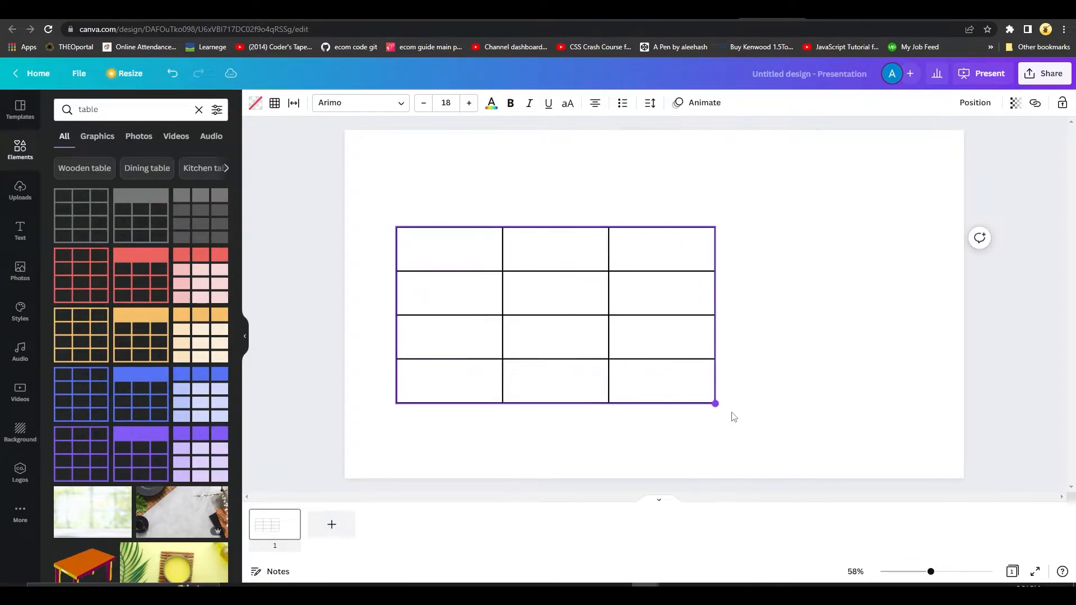
- Widen the table and set Table spacing 2 and Cell spacing 4 in the Spacing panel
{"action": "left_click", "coordinate": [274, 104]}
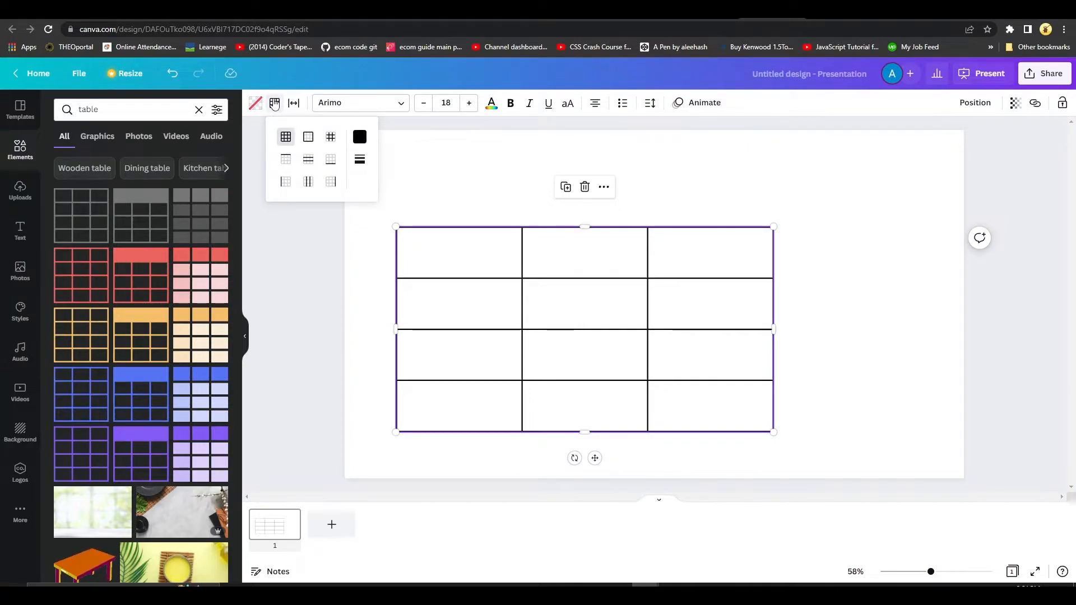
{"action": "left_click", "coordinate": [294, 103]}
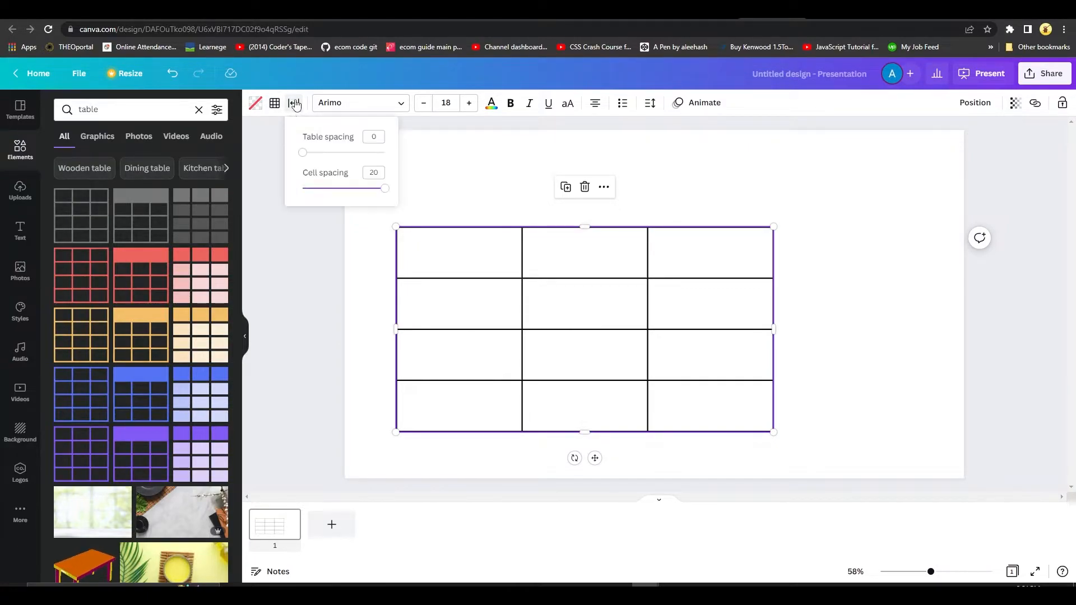
{"action": "left_click_drag", "start_coordinate": [303, 152], "coordinate": [339, 152]}
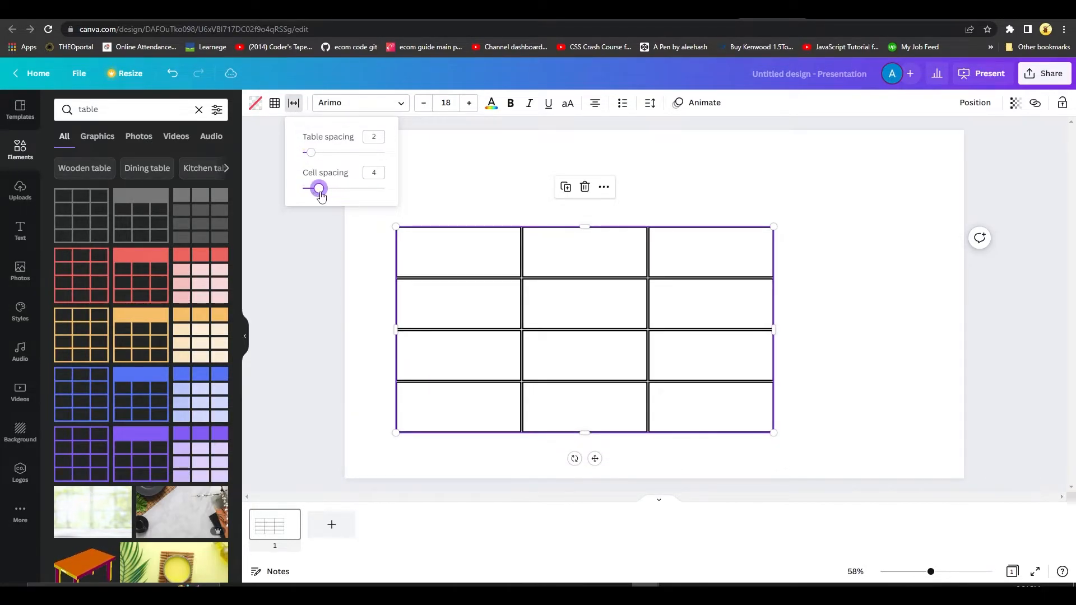
{"action": "left_click", "coordinate": [254, 103]}
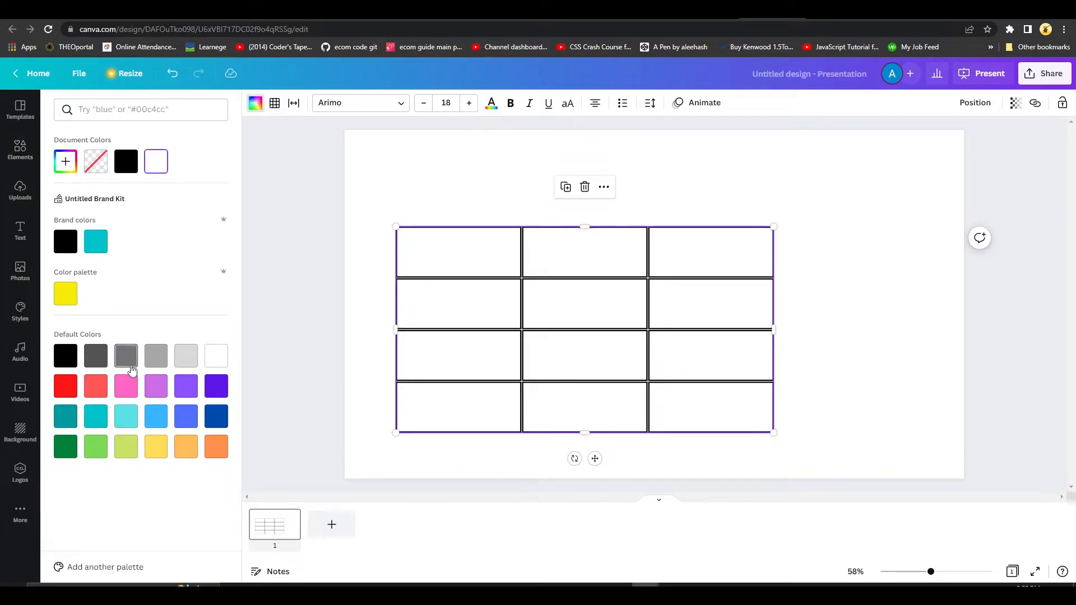
- Fill all table cells light blue, then switch the fill to teal from Default Colors
{"action": "left_click", "coordinate": [155, 417]}
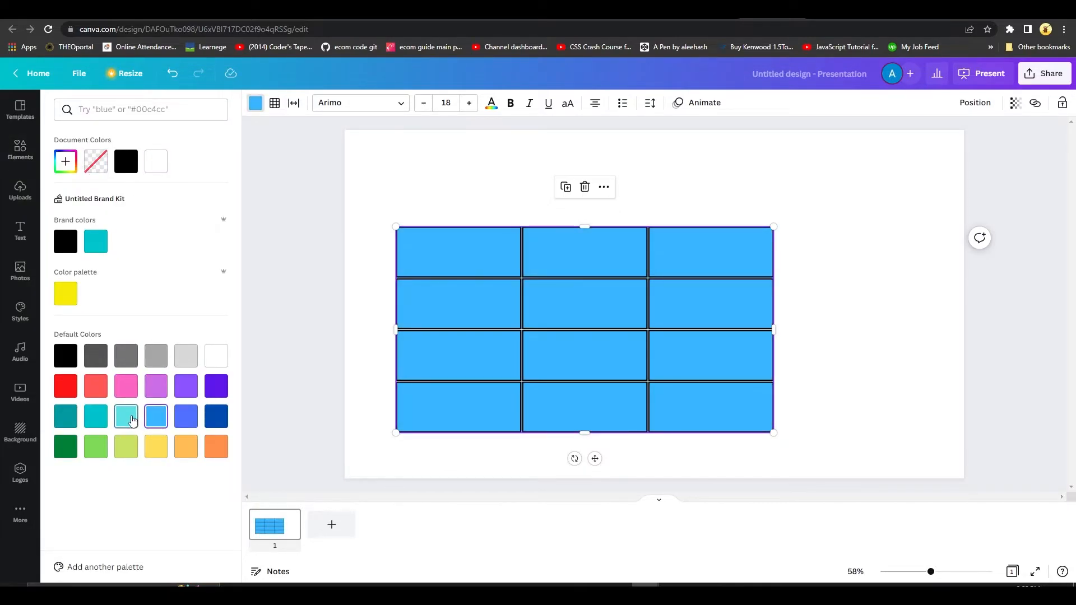
{"action": "left_click", "coordinate": [95, 416]}
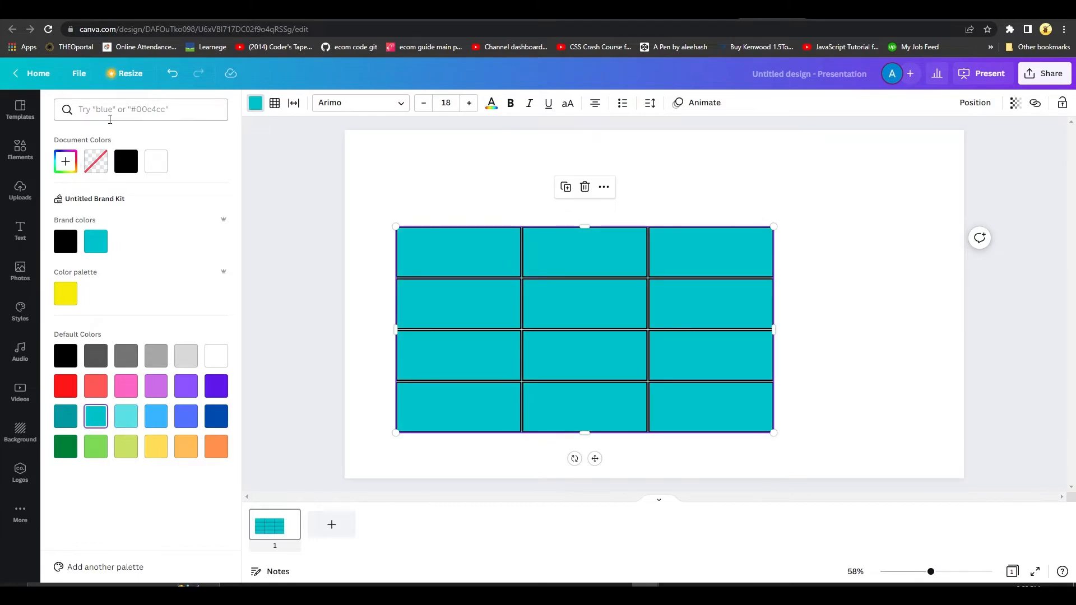
{"action": "type", "text": "table"}
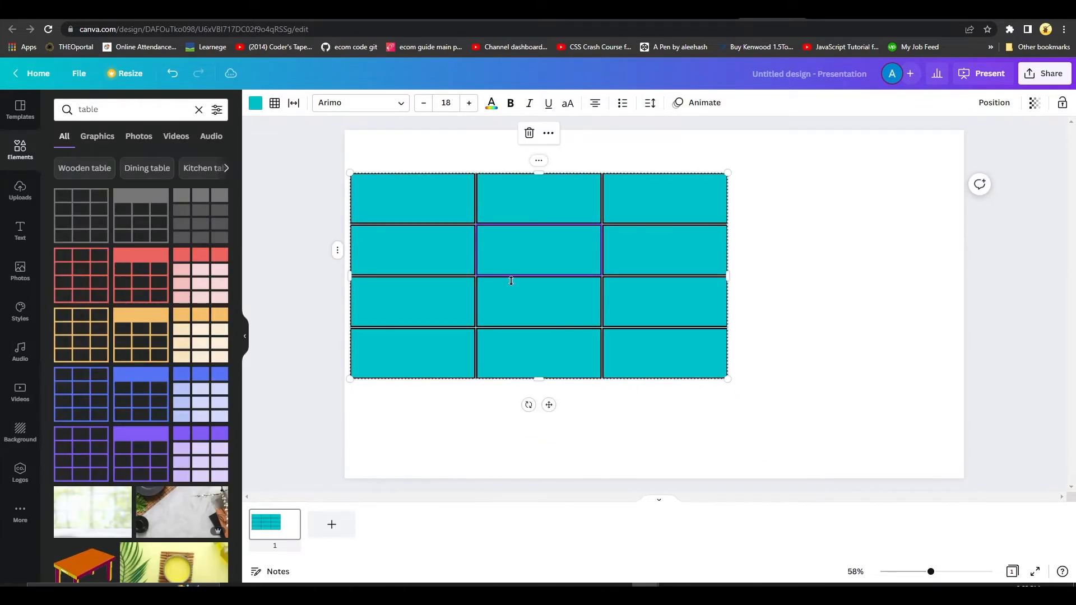